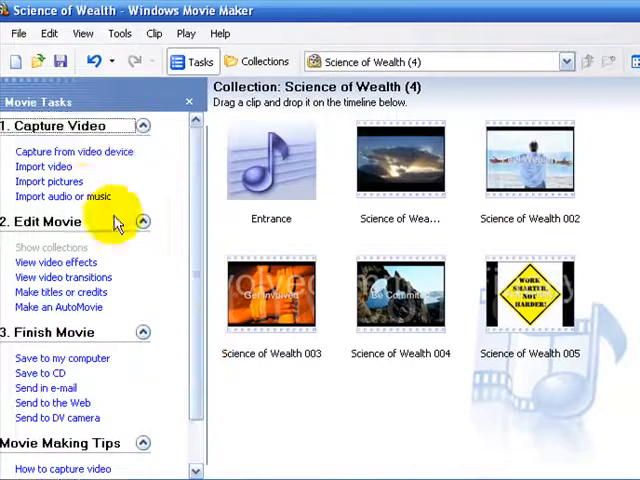
Dismiss the import dialog, then name the saved movie 'The Science of Wealth' in C:\Tutorials
left_click(44, 166)
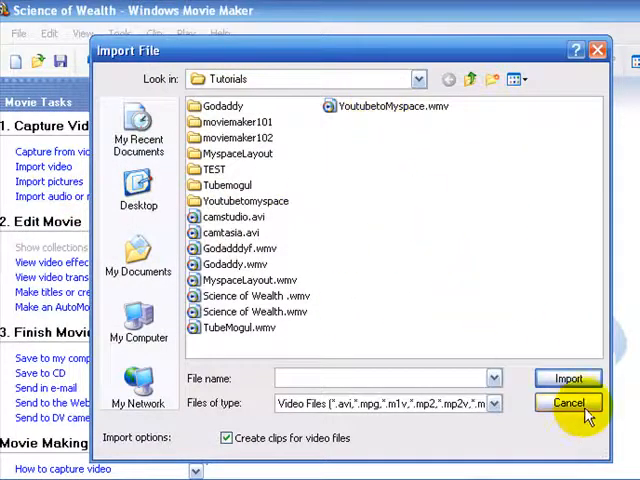
left_click(568, 403)
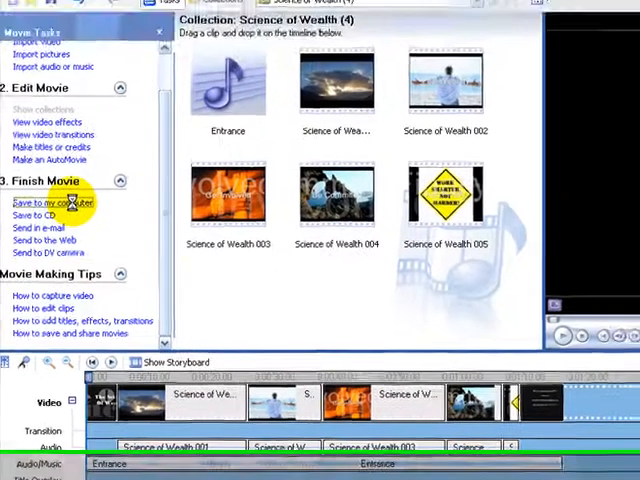
left_click(45, 203)
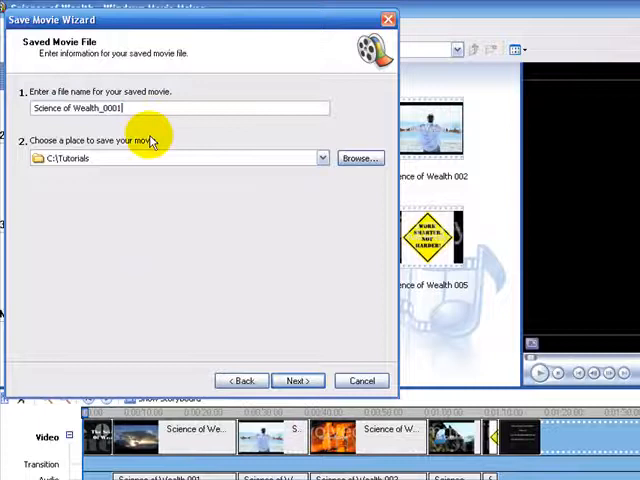
key("BackSpace")
type("The ")
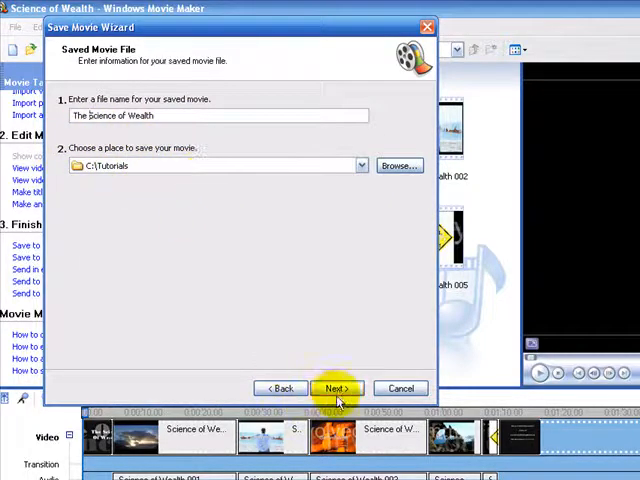
left_click(337, 388)
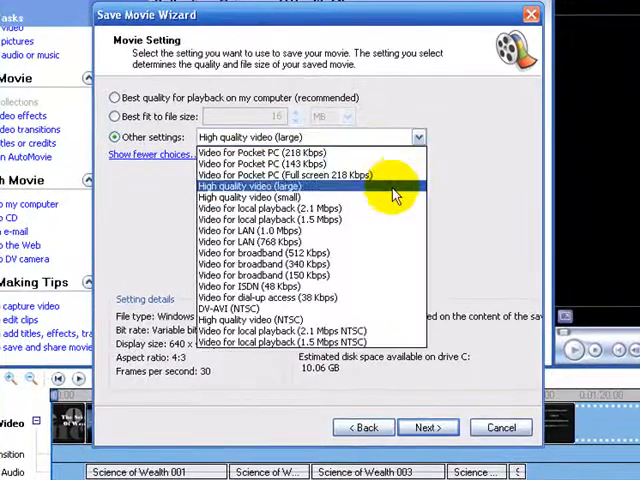
Choose High quality video (small), 320x240 WMV, and start saving the movie
left_click(263, 197)
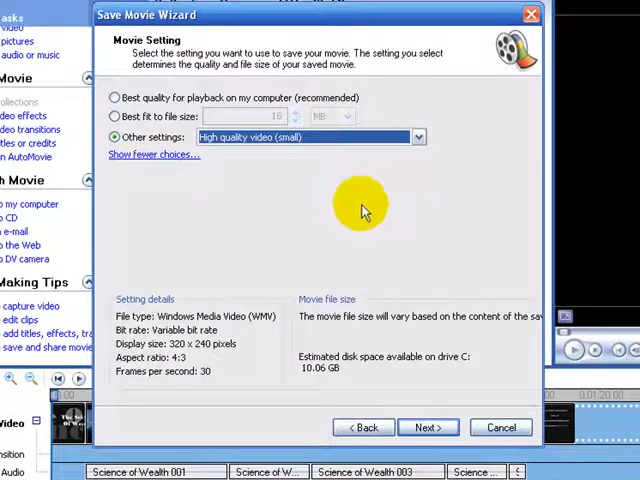
mouse_move(180, 355)
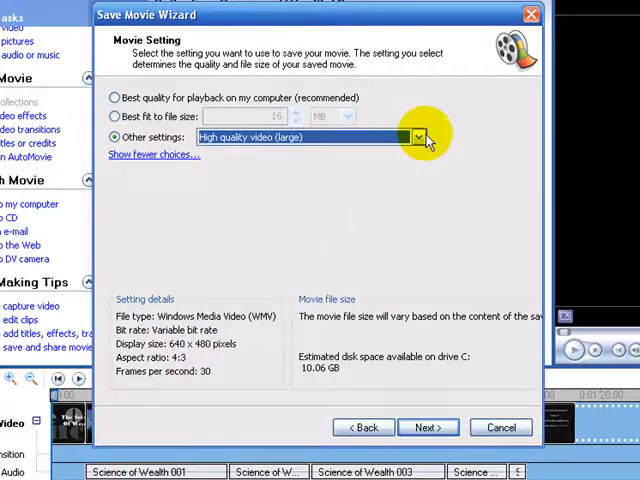
left_click(415, 137)
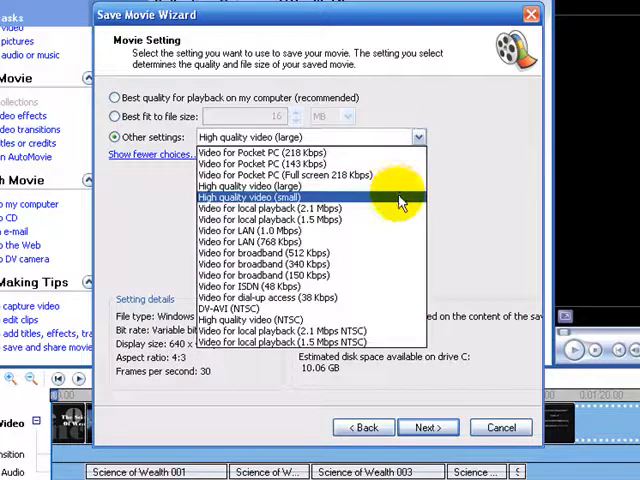
left_click(250, 197)
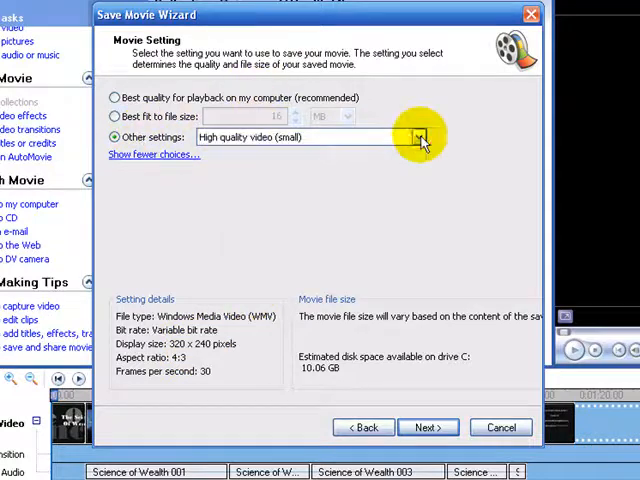
left_click(418, 137)
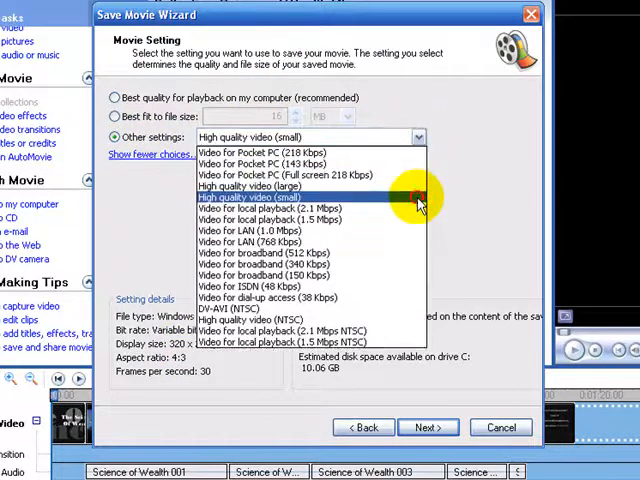
mouse_move(400, 187)
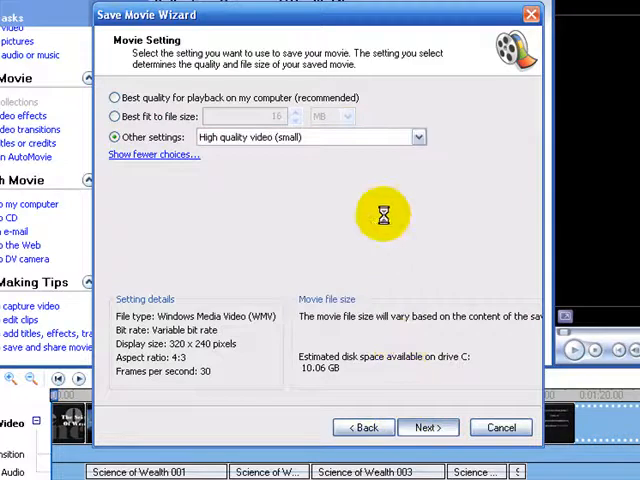
left_click(427, 427)
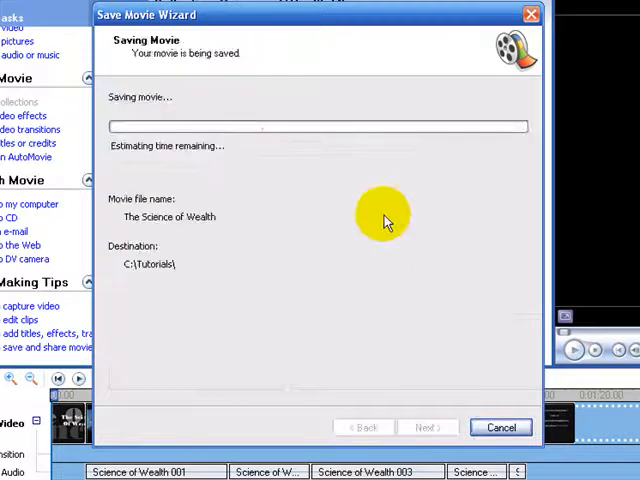